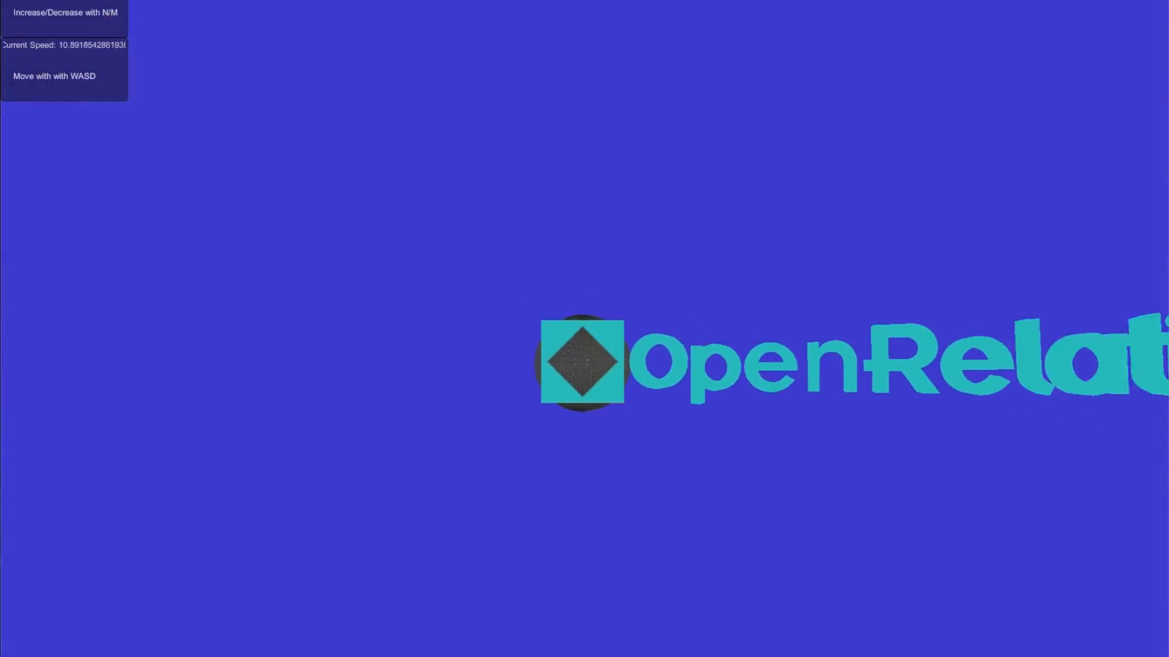
# Adjust the speed setting with N while the sphere and cube rows come into view
pyautogui.press('n')
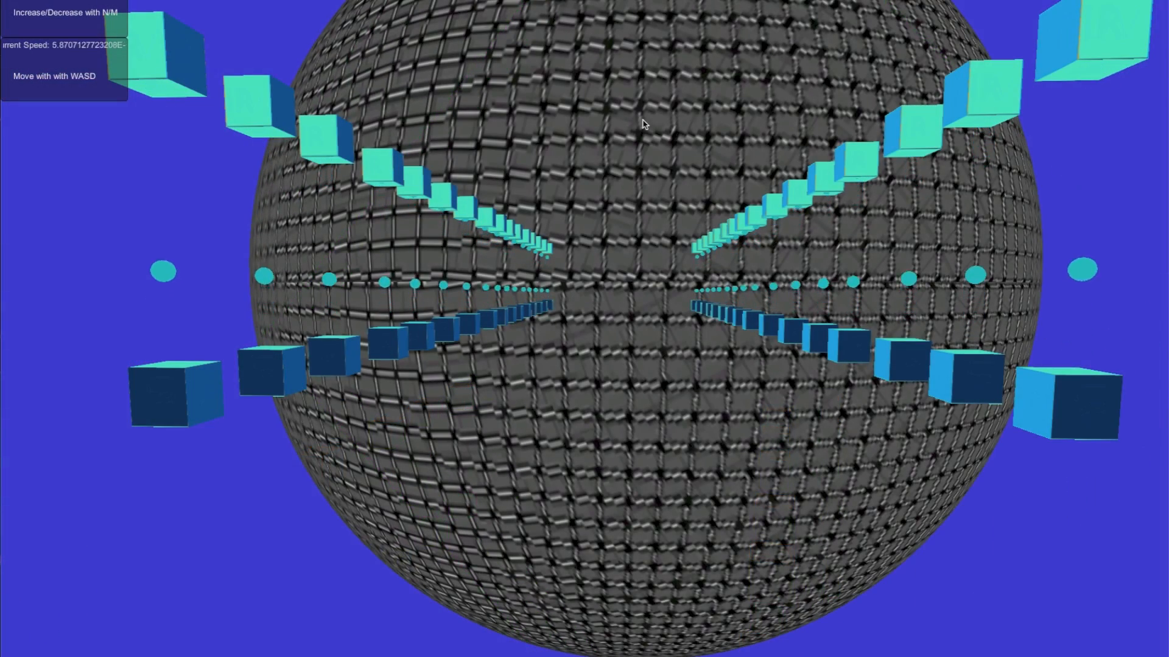
pyautogui.press('m')
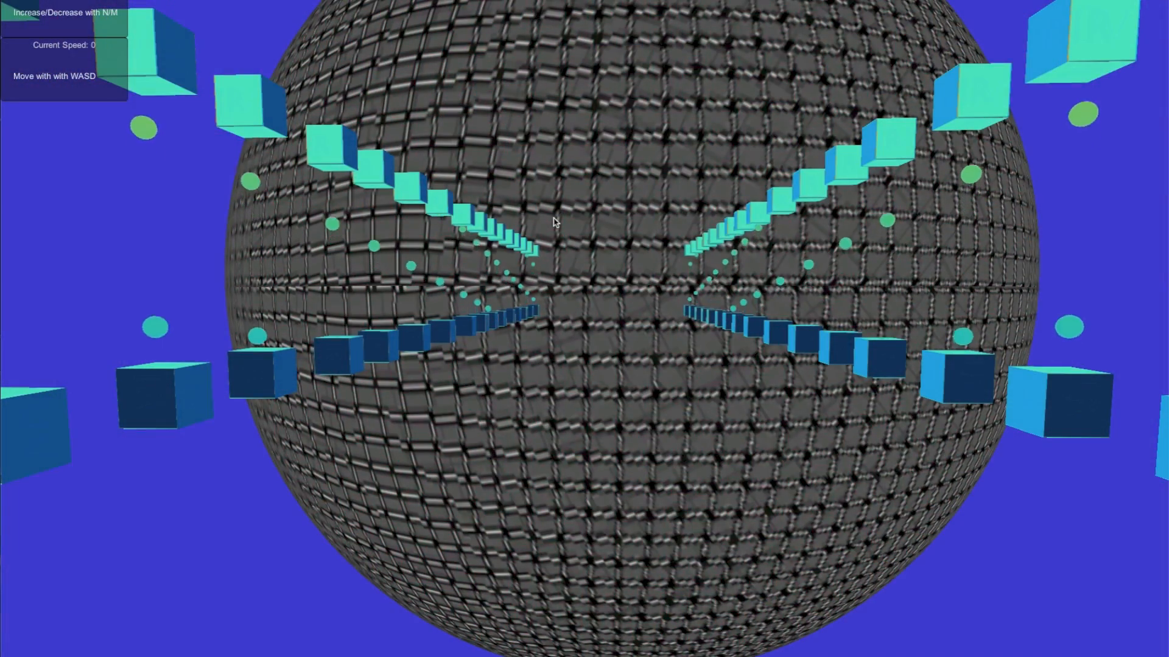
# Raise the speed from rest so the scene shifts toward red with UV-labelled cubes
pyautogui.press('n')
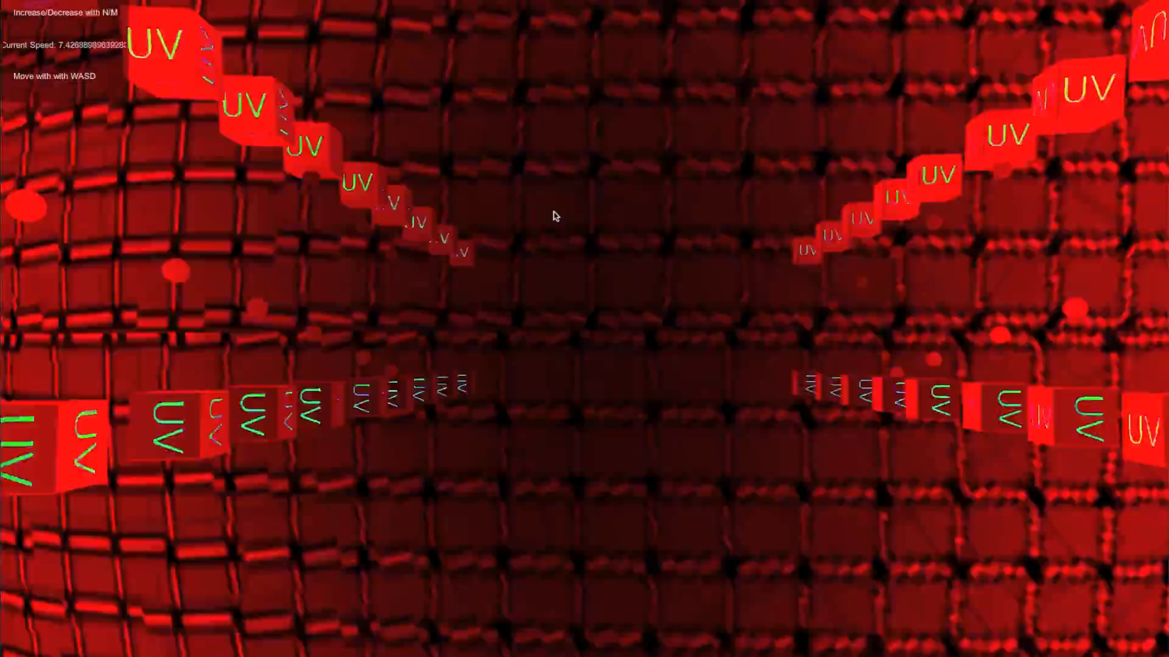